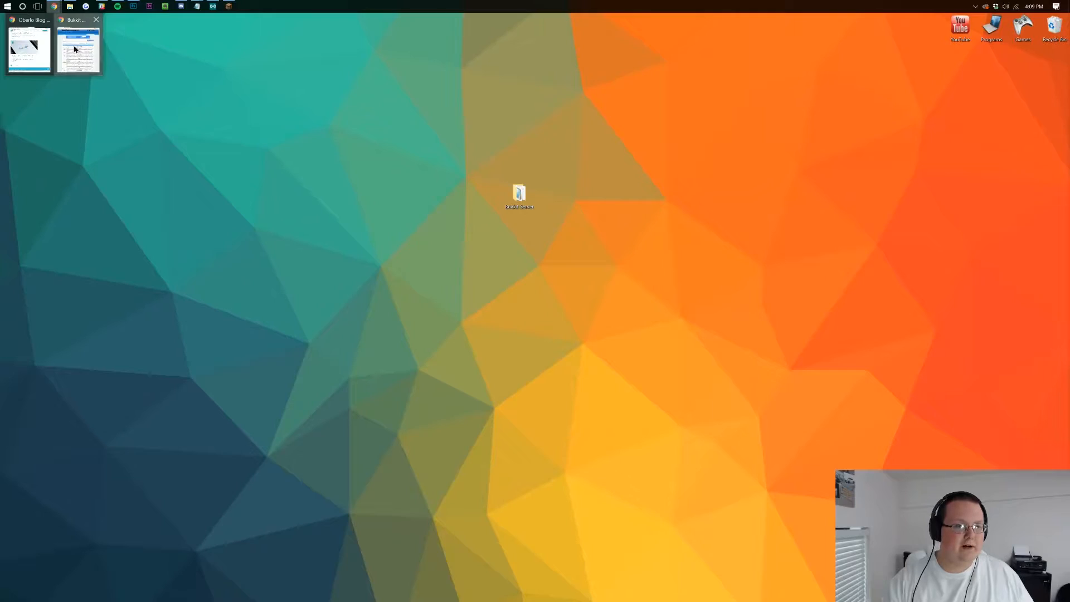
# - Restore the browser and scroll down through the Bukkit Plugins listing
pyautogui.click(78, 48)
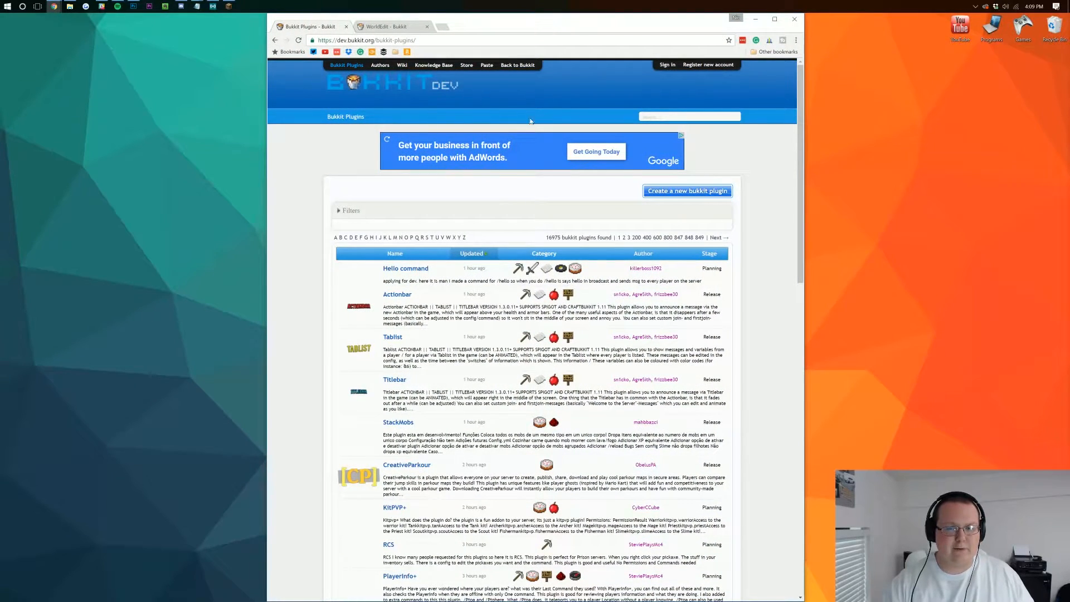
pyautogui.scroll(-3)
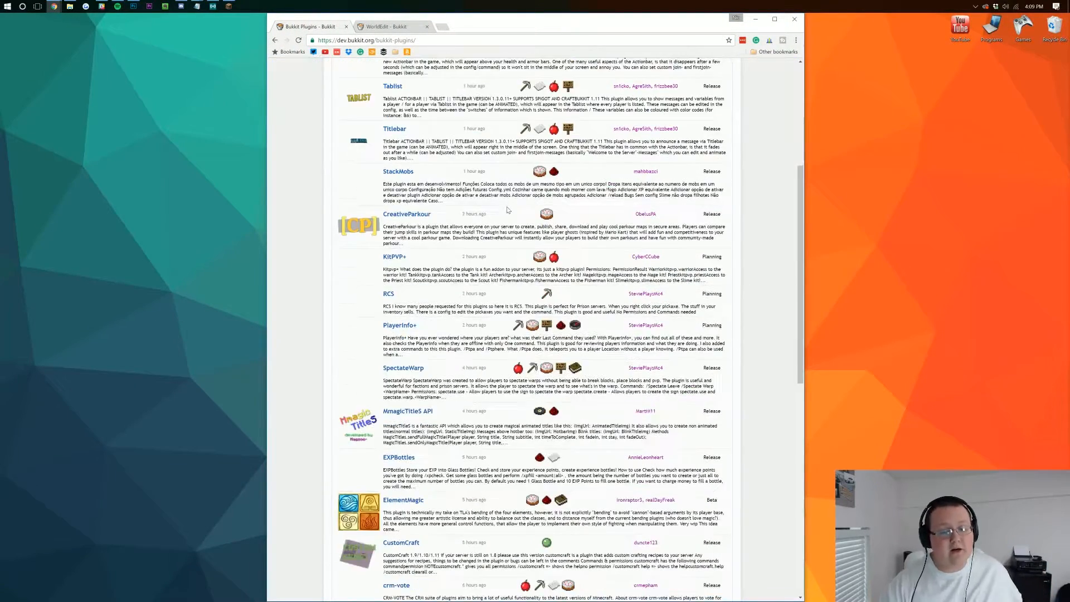
pyautogui.scroll(-3)
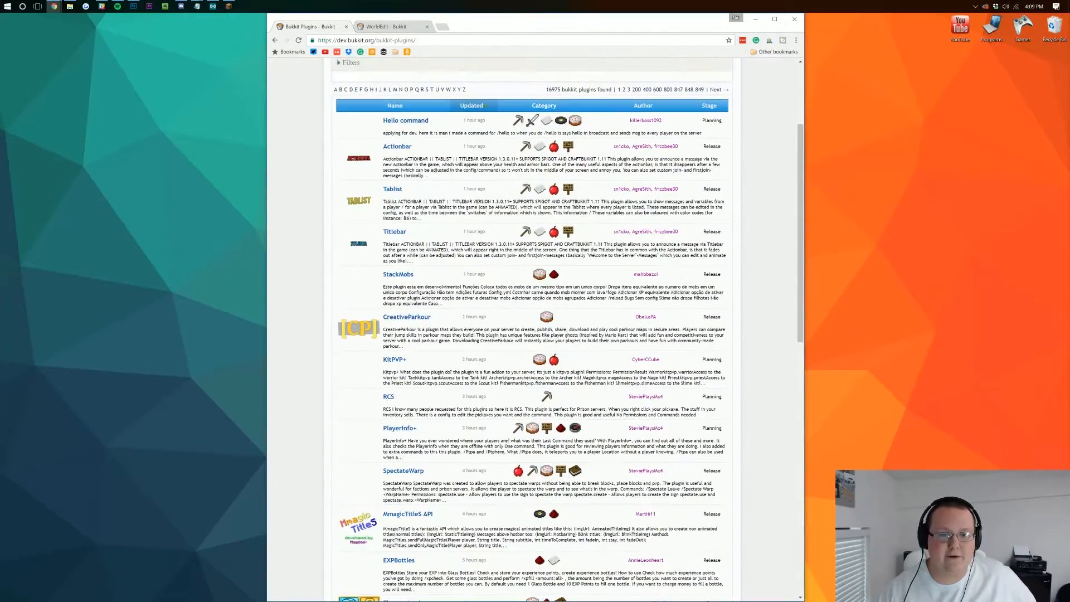
pyautogui.scroll(-3)
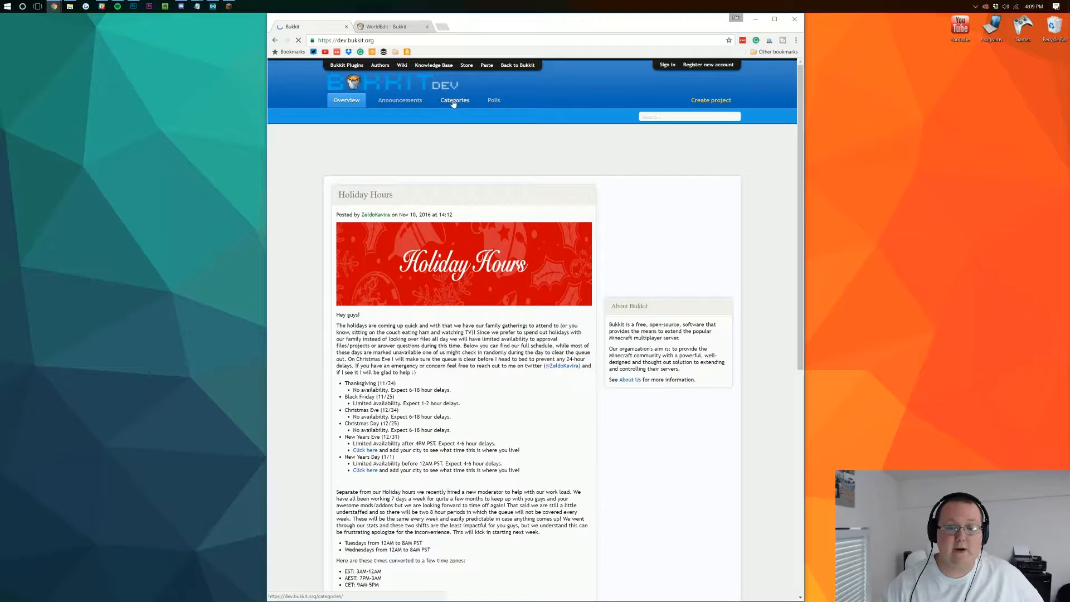
# - Return to the full Bukkit Plugins listing, then switch to the WorldEdit - Bukkit tab
pyautogui.click(454, 101)
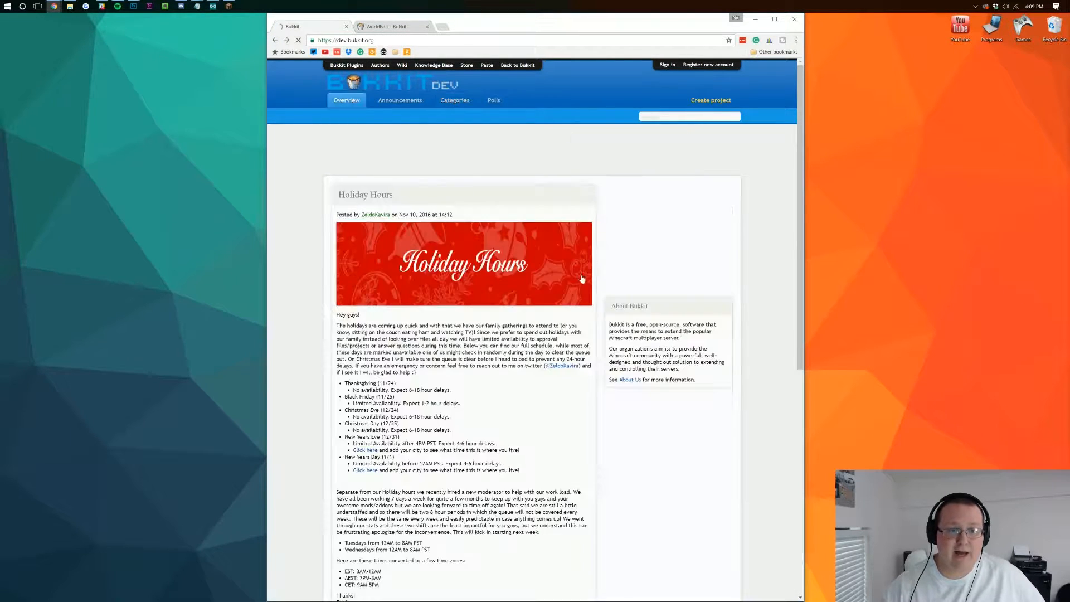
pyautogui.click(346, 65)
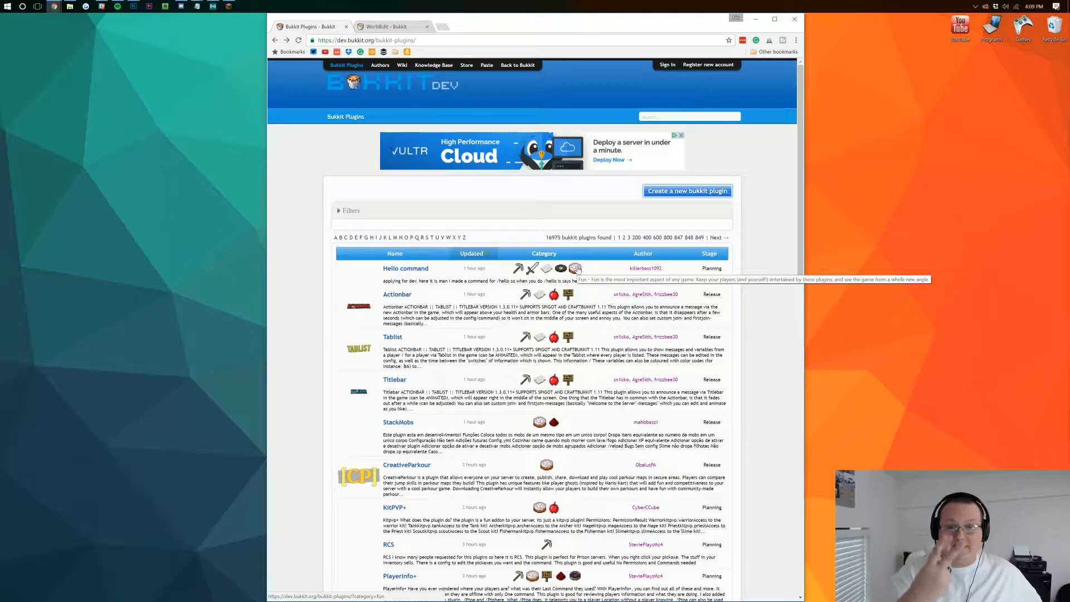
pyautogui.click(389, 26)
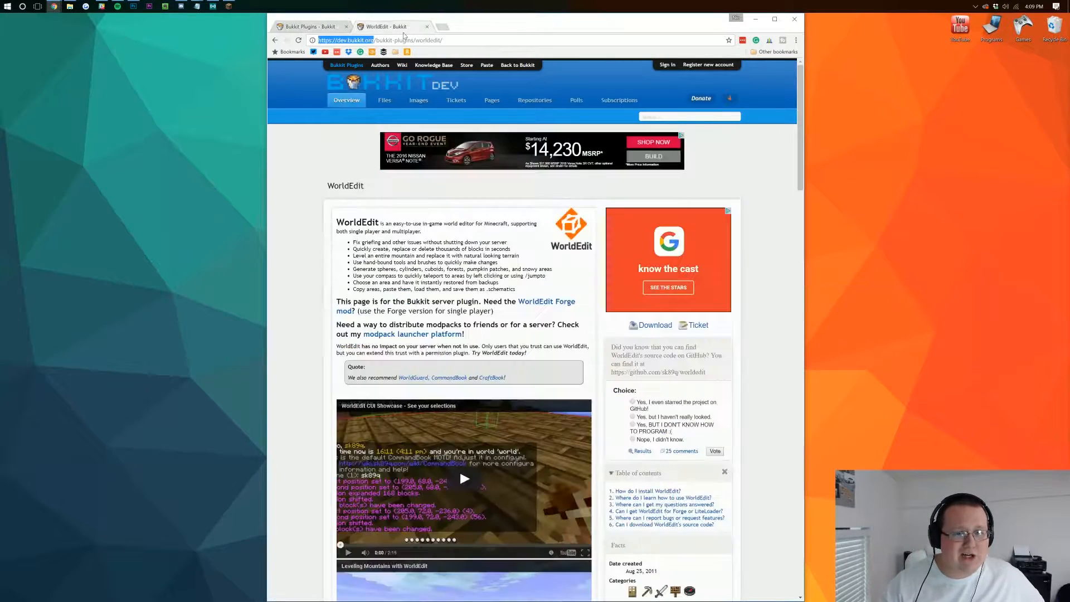
# - Scroll to Recent files and open the WorldEdit 6.1.5 (up to MC 1.11) link
pyautogui.scroll(-3)
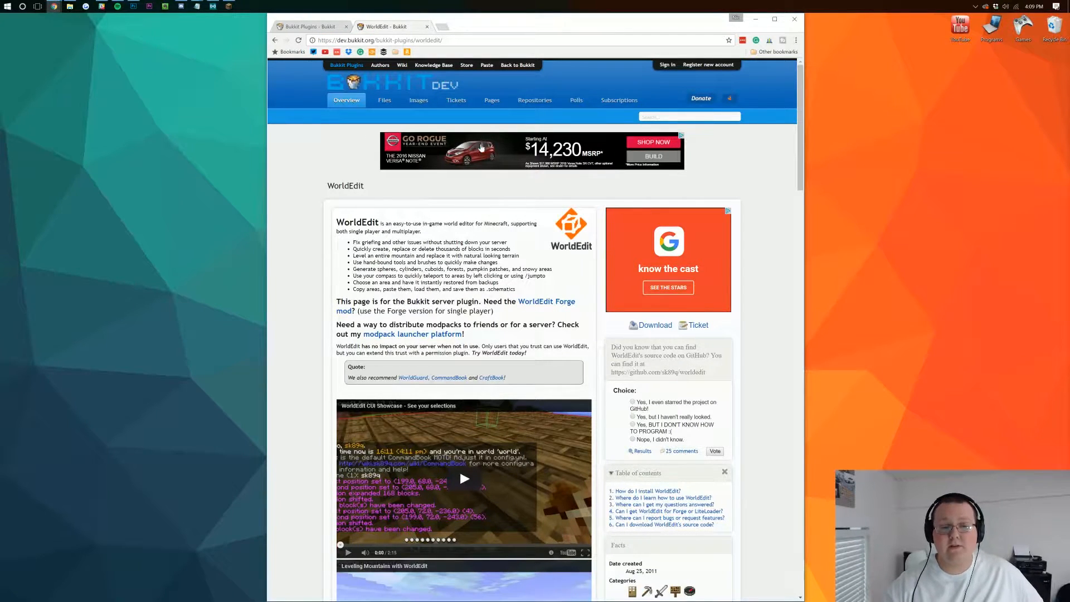
pyautogui.scroll(-3)
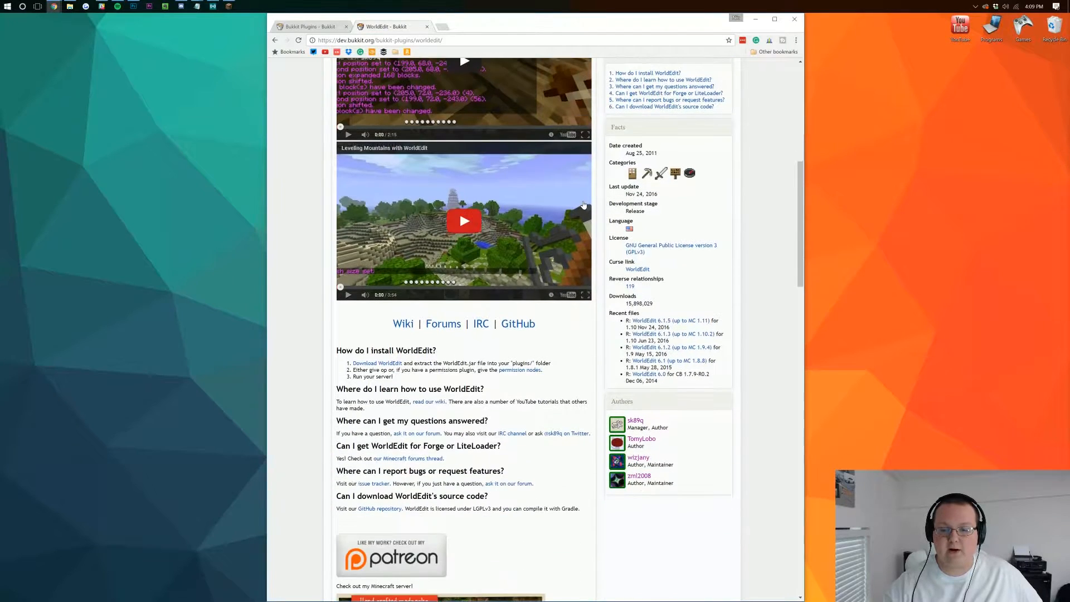
pyautogui.scroll(-3)
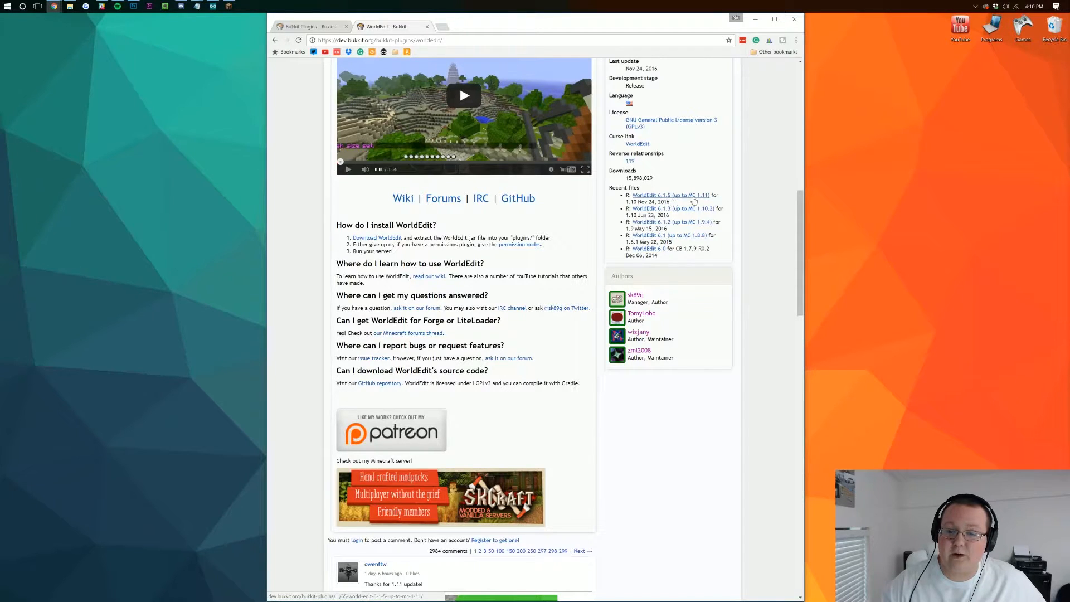
pyautogui.click(654, 195)
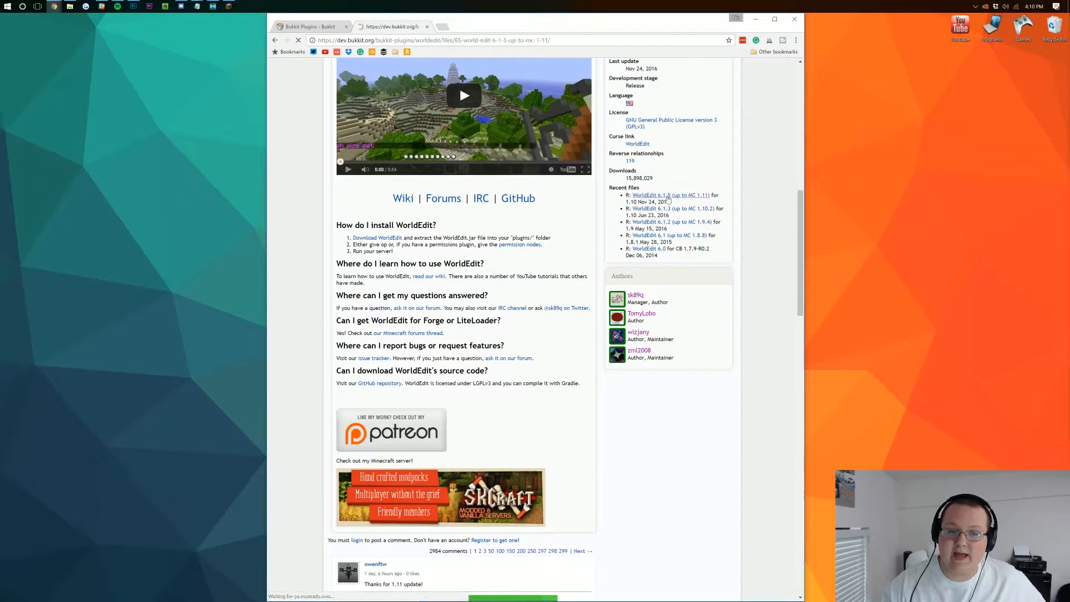
# - Download the WorldEdit 6.1.5 jar and keep it despite Chrome's harmful-file warning
pyautogui.click(658, 195)
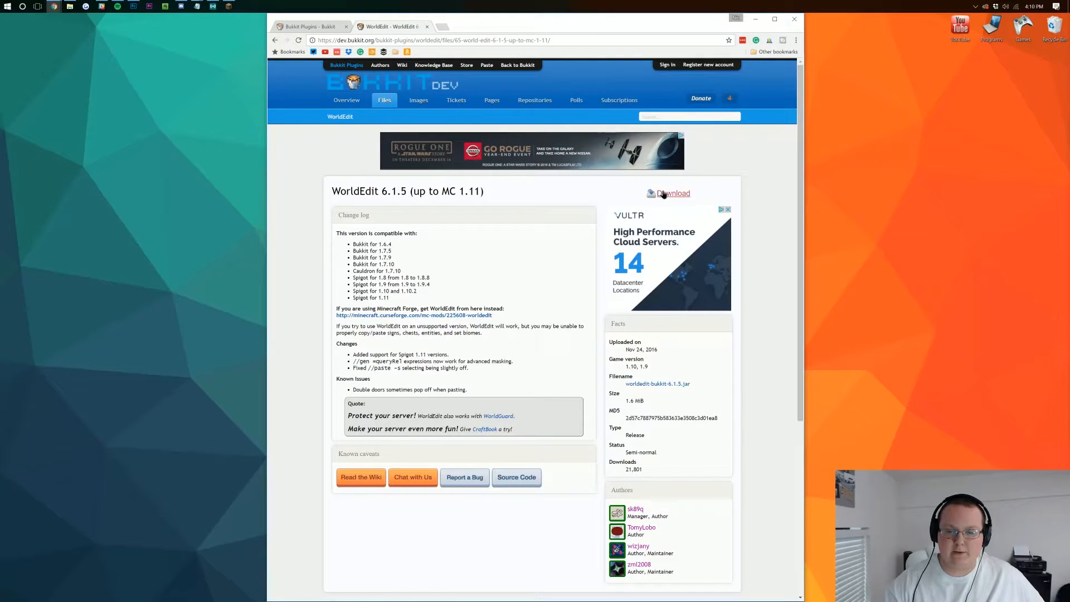
pyautogui.click(673, 193)
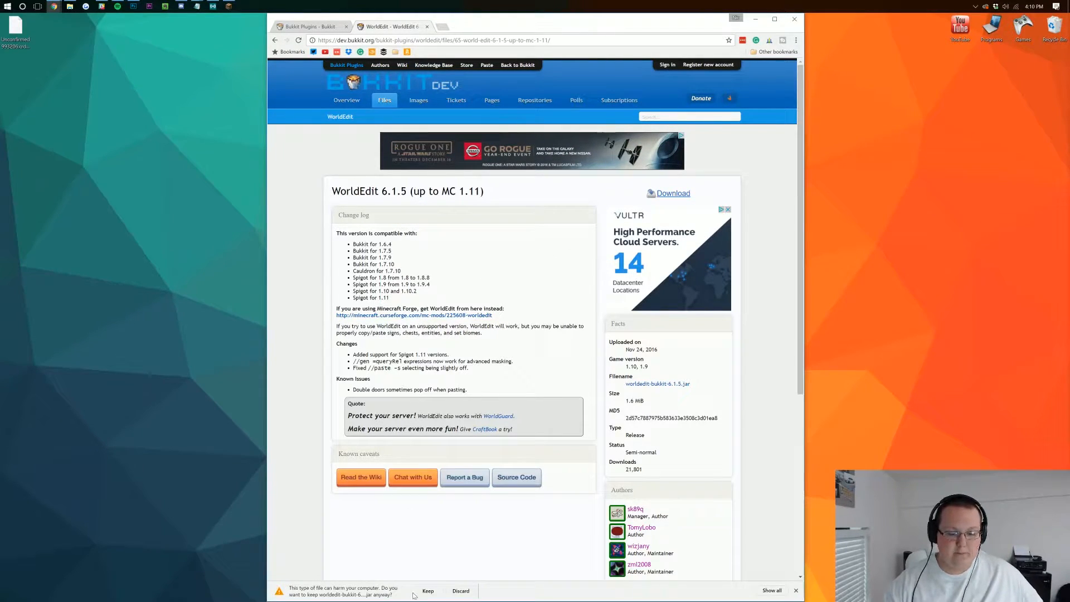
pyautogui.click(427, 591)
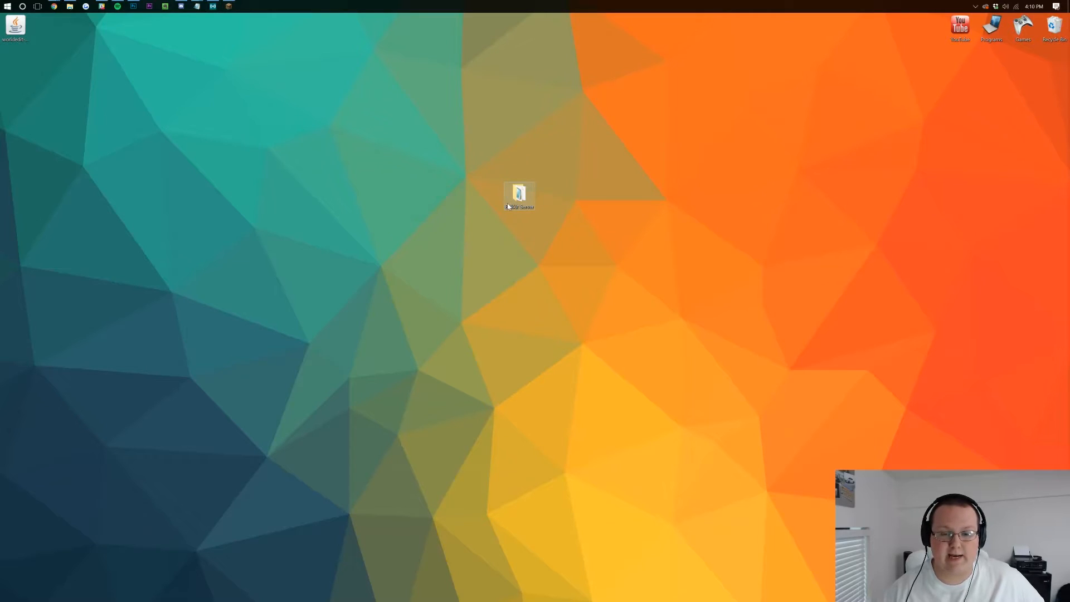
# - Put the jar in Bukkit Server's plugins folder and launch the server via run.bat
pyautogui.doubleClick(518, 193)
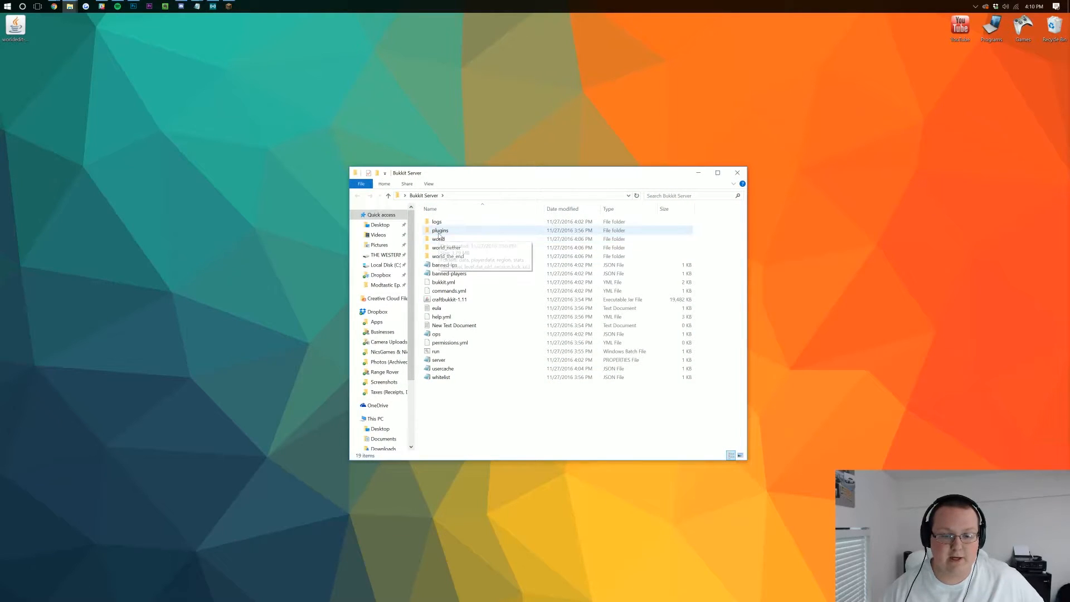
pyautogui.doubleClick(440, 229)
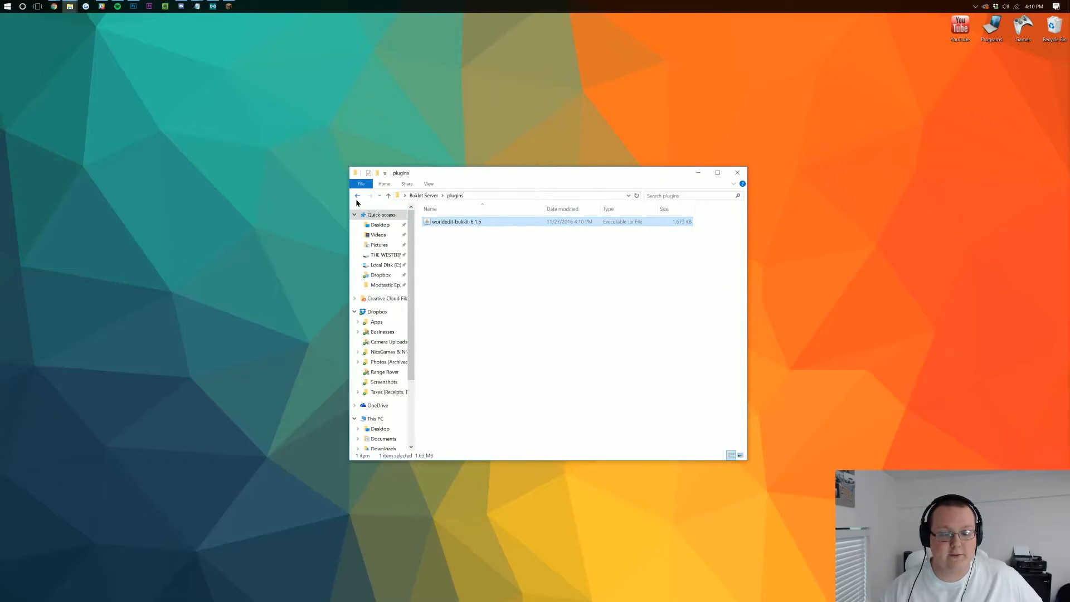
pyautogui.click(357, 196)
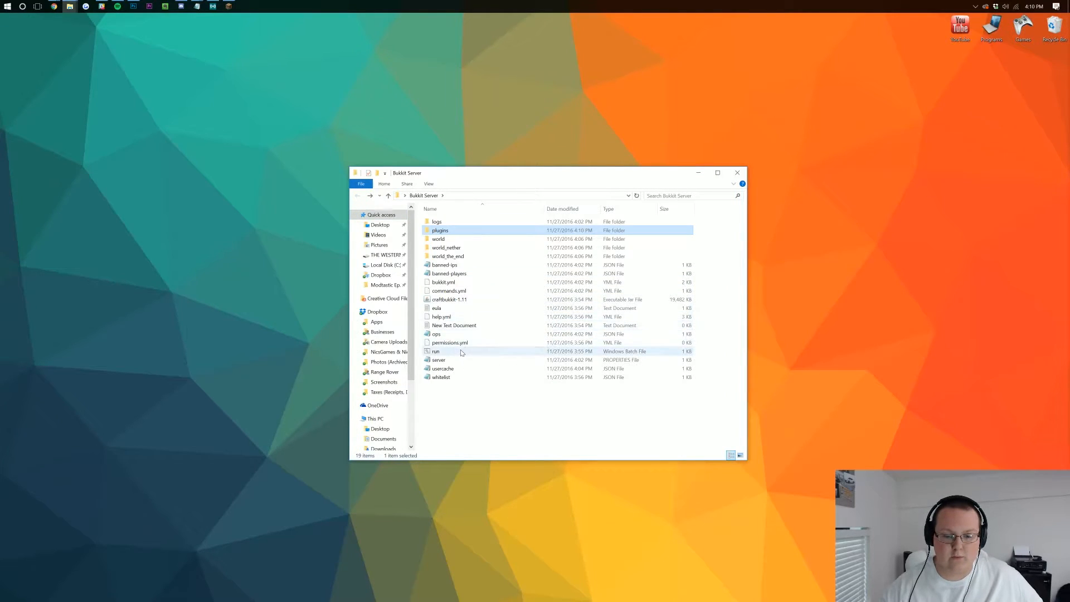
pyautogui.doubleClick(435, 351)
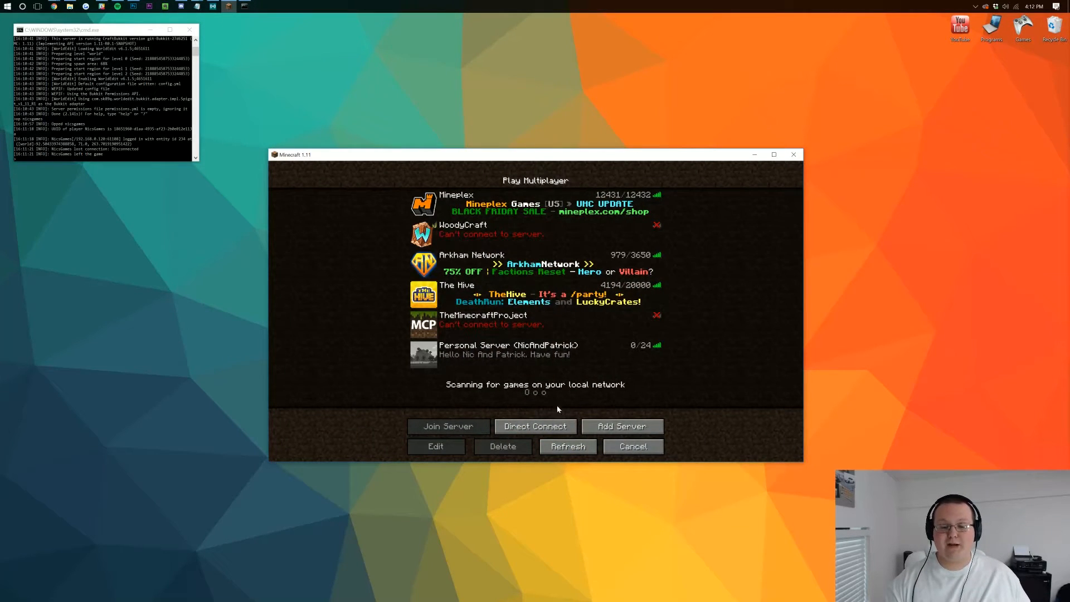
# - Direct Connect to server address 192.168.0.120 and join it
pyautogui.click(535, 425)
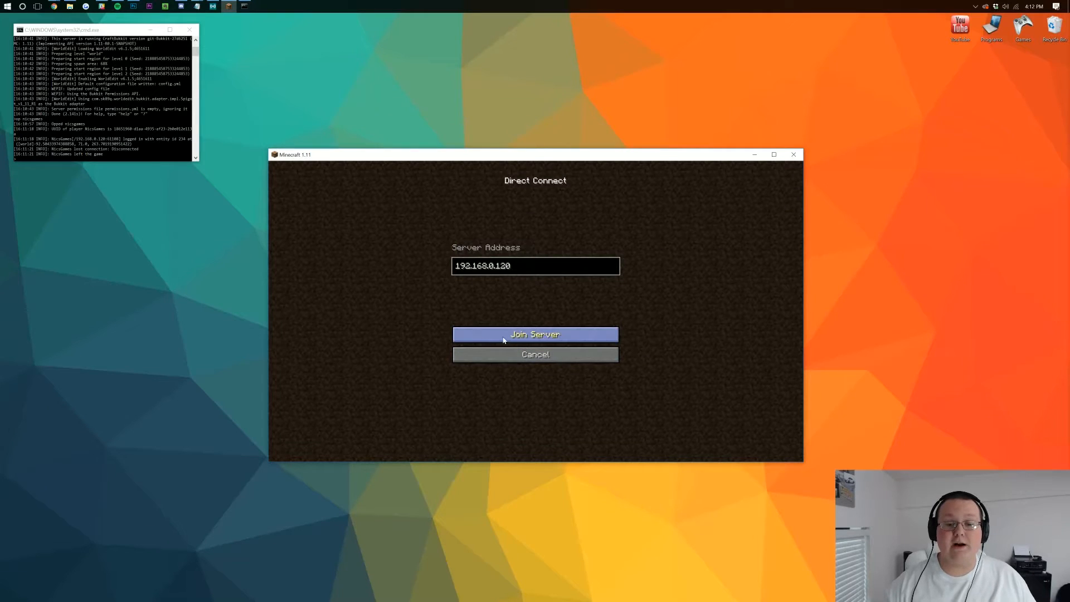
pyautogui.click(535, 334)
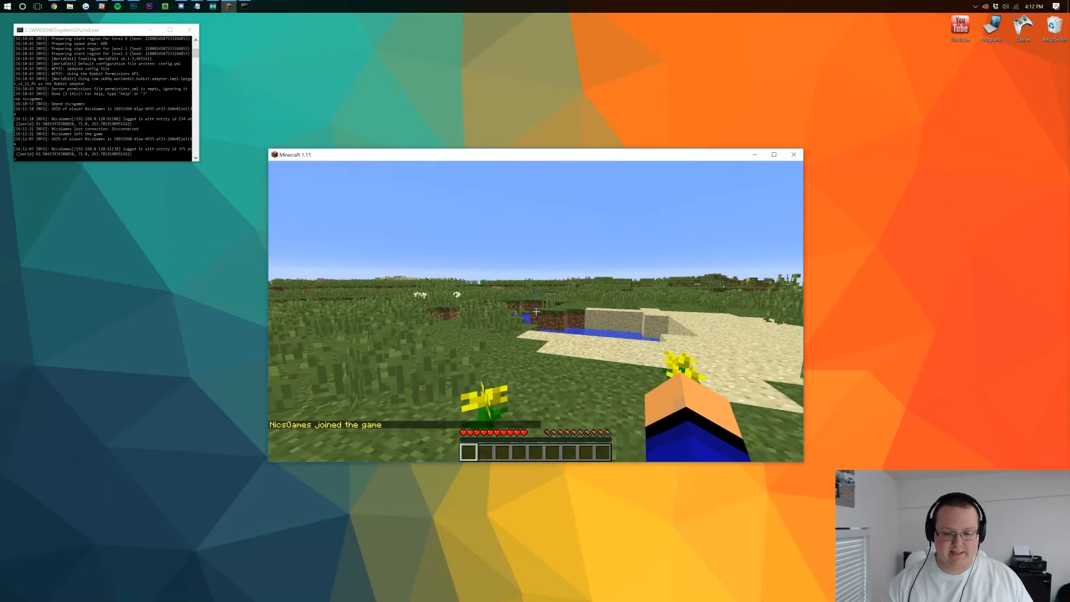
# - Toggle the inventory, then enter /gamemode 2 in the chat line without sending it
pyautogui.press('e')
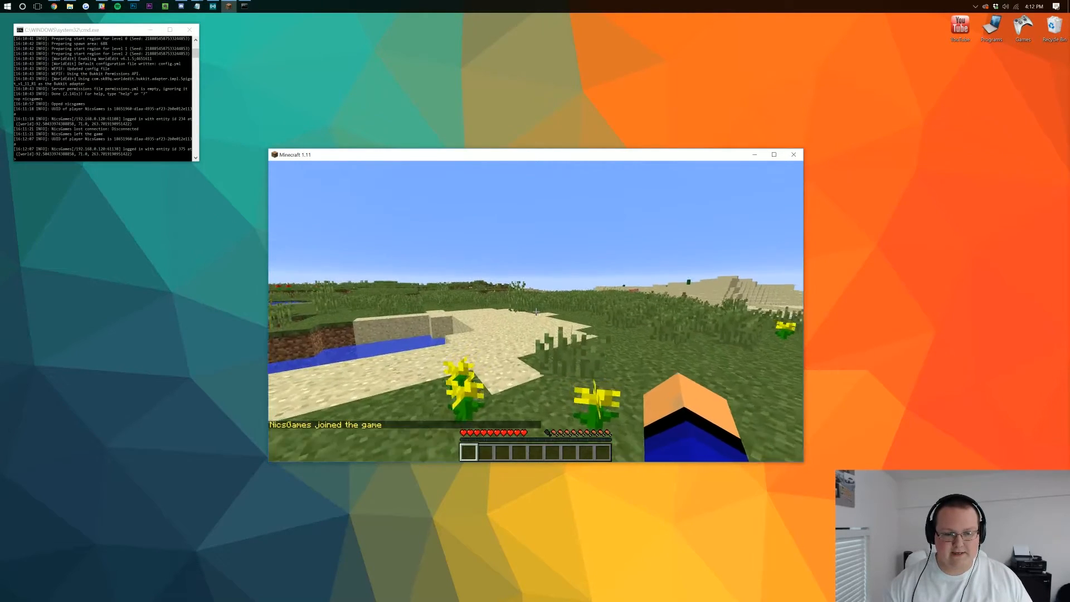
pyautogui.press('e')
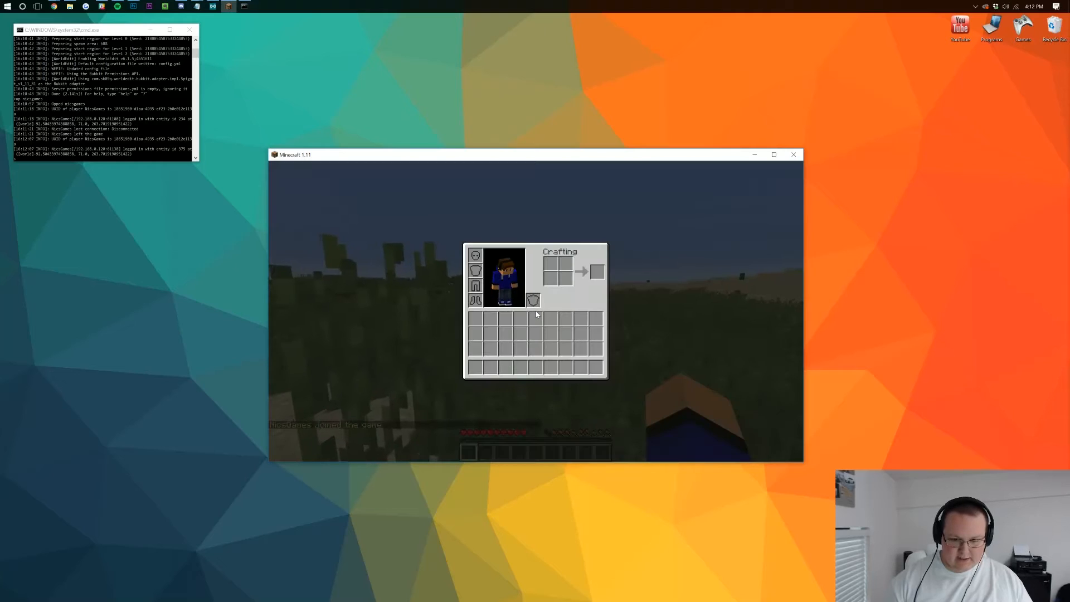
pyautogui.press('Escape')
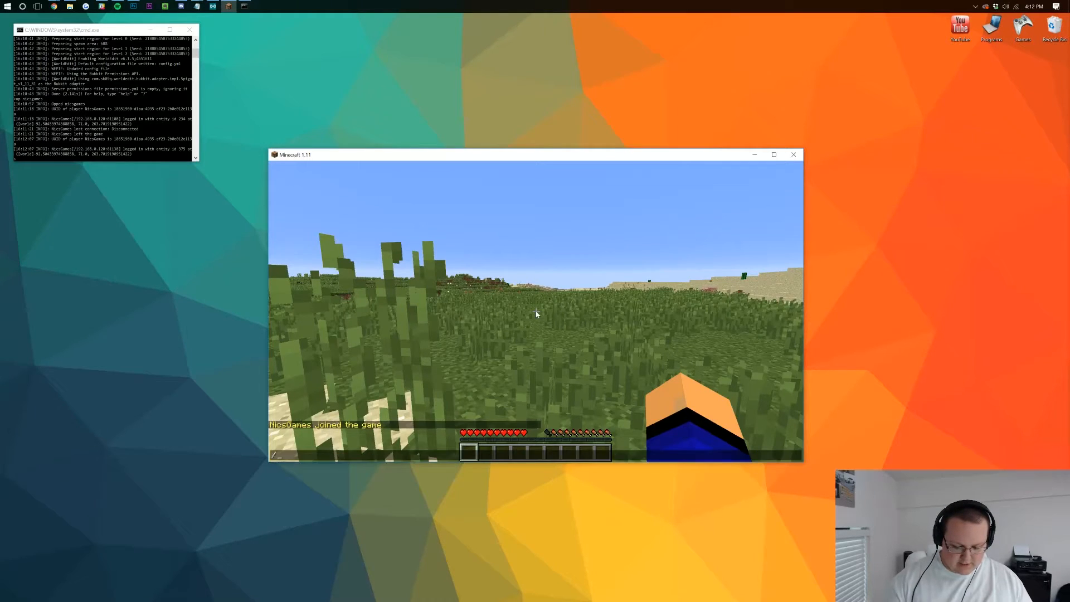
pyautogui.write('/gamemode 2')
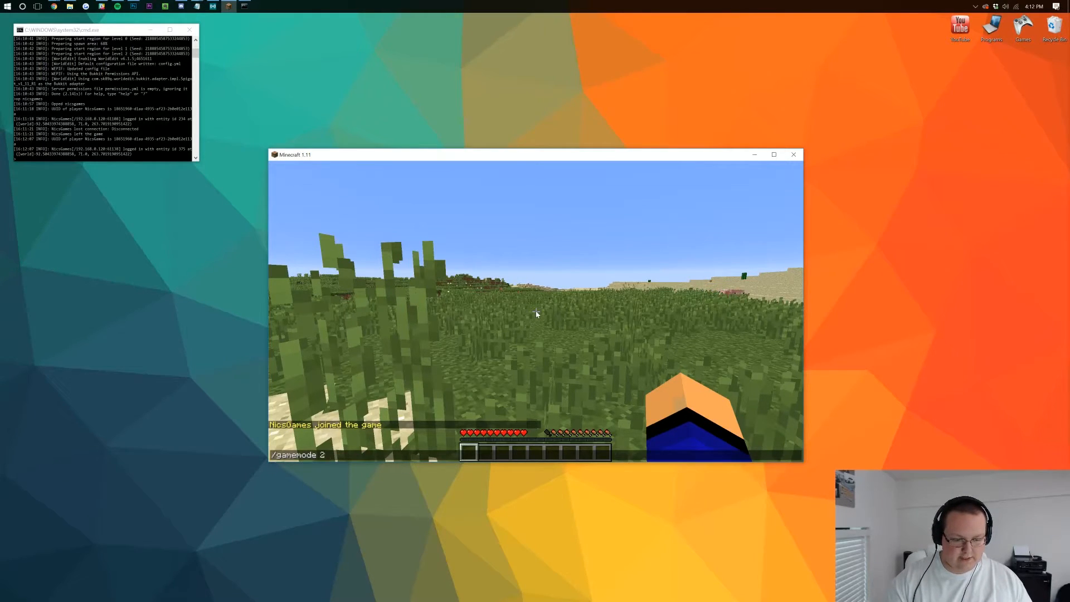